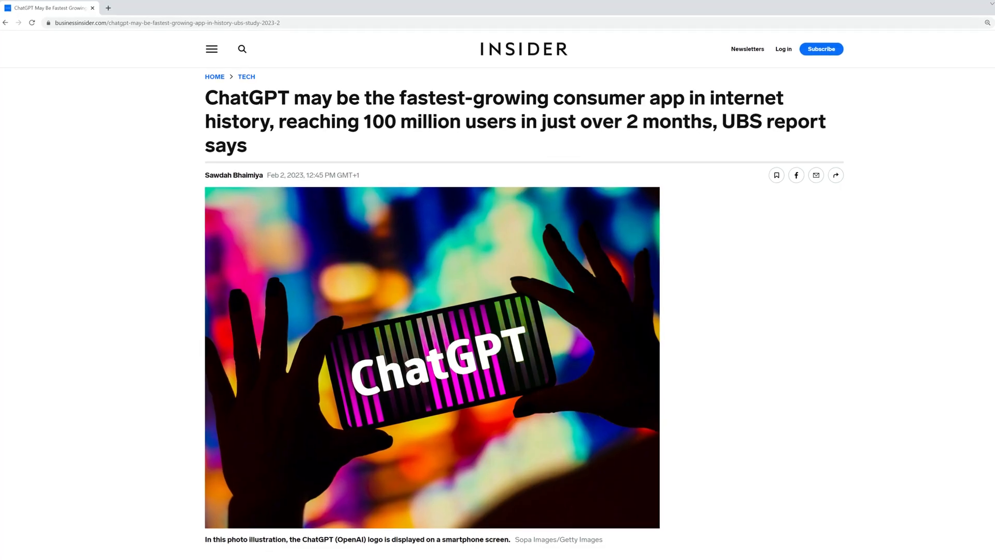
Show the texts.txt sample with the three German city travel-time questions
{"action": "scroll", "scroll_direction": "down", "scroll_amount": 3}
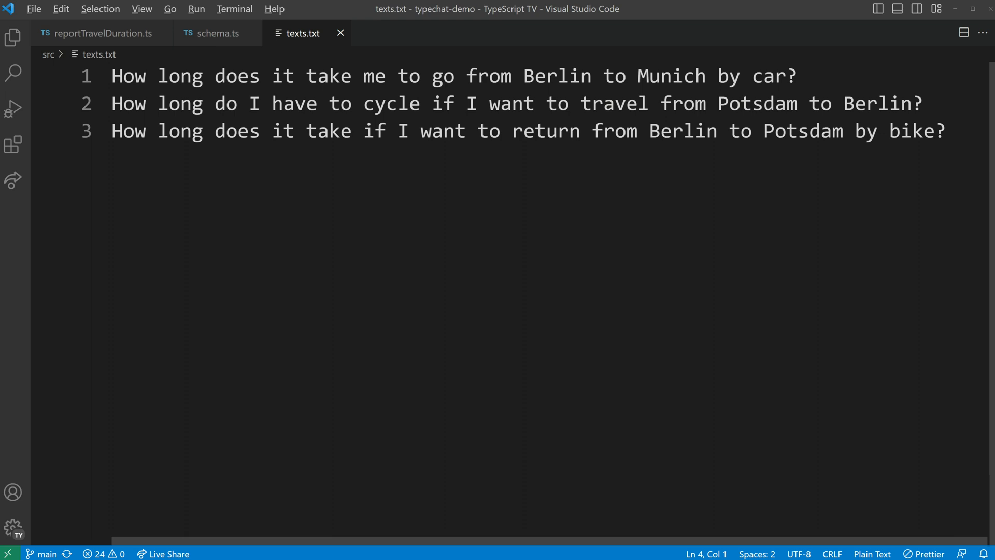
{"action": "left_click", "coordinate": [390, 34]}
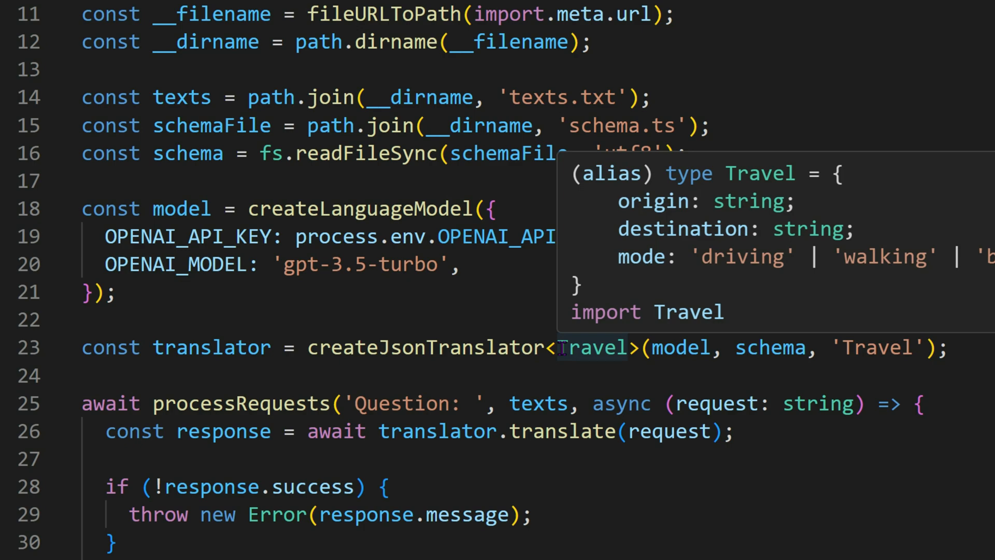
Scroll start.ts to the createJsonTranslator<Travel> call processing the questions
{"action": "scroll", "scroll_direction": "down", "scroll_amount": 3}
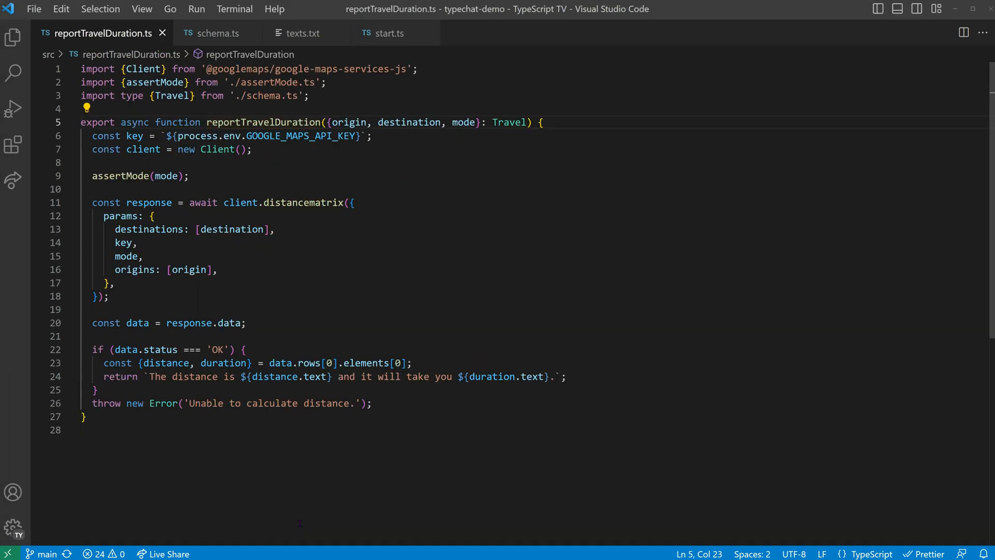
{"action": "mouse_move", "coordinate": [510, 122]}
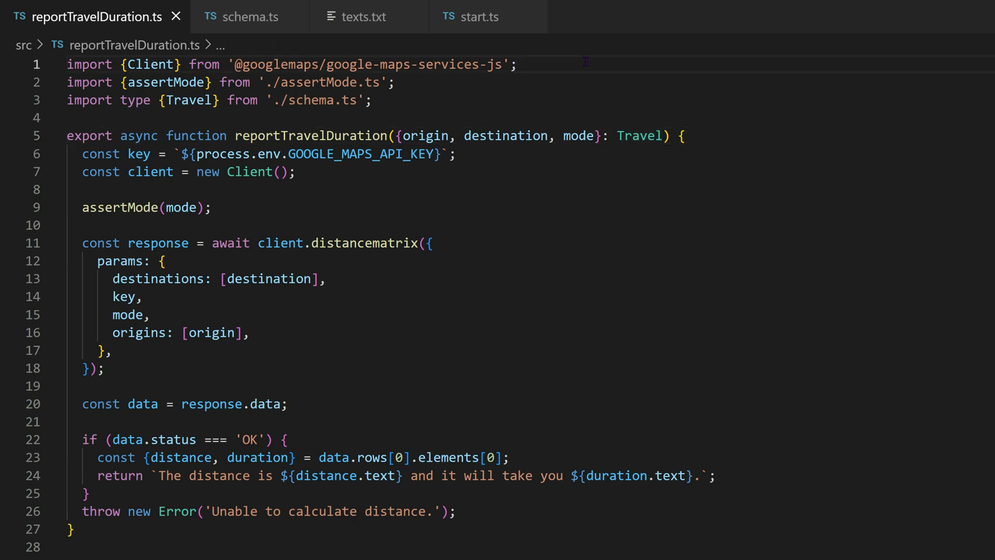
Select the Google Maps client import line in reportTravelDuration.ts
{"action": "triple_click", "coordinate": [286, 63]}
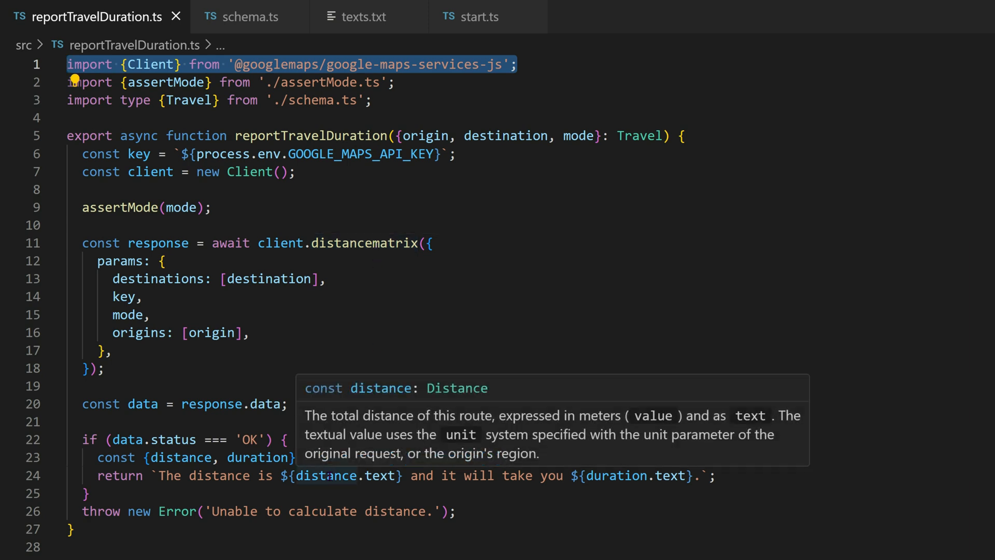
{"action": "mouse_move", "coordinate": [613, 476]}
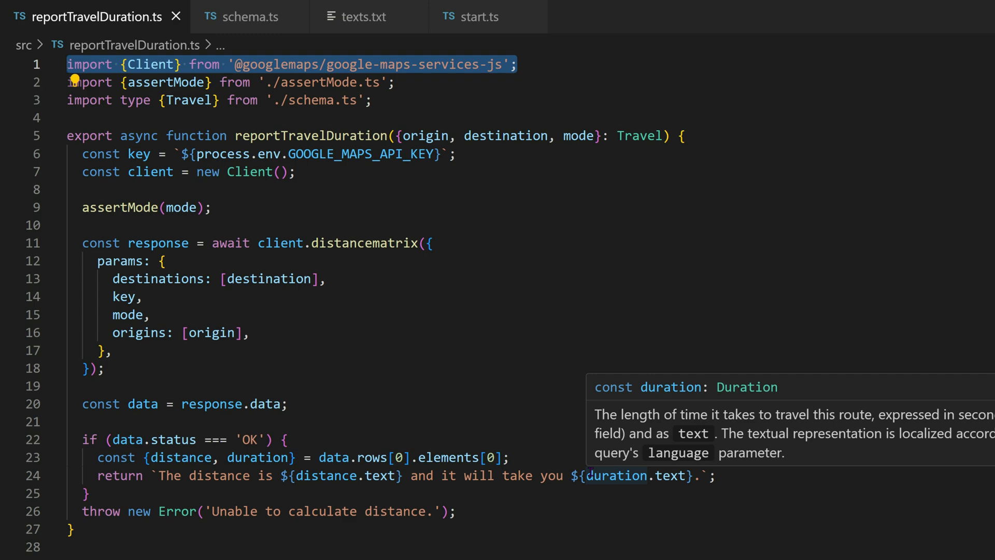
{"action": "left_click", "coordinate": [479, 16]}
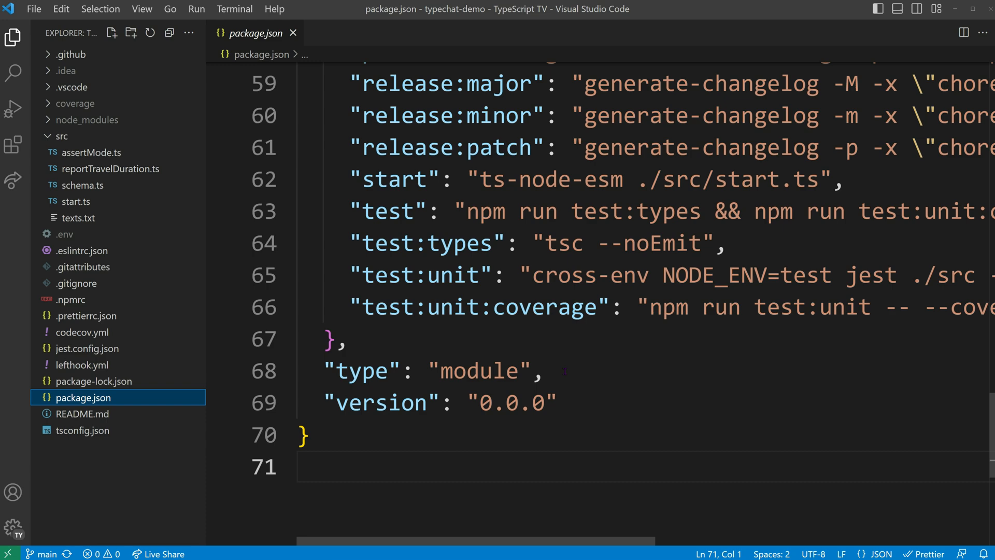
Highlight the "module": "ES2022" setting and switch files from the Explorer
{"action": "triple_click", "coordinate": [431, 371]}
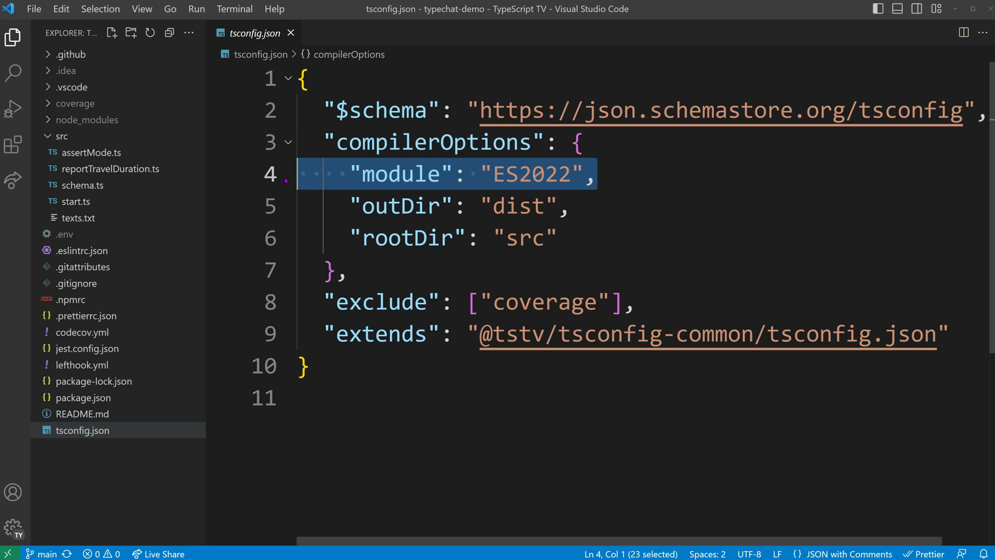
{"action": "left_click", "coordinate": [75, 201]}
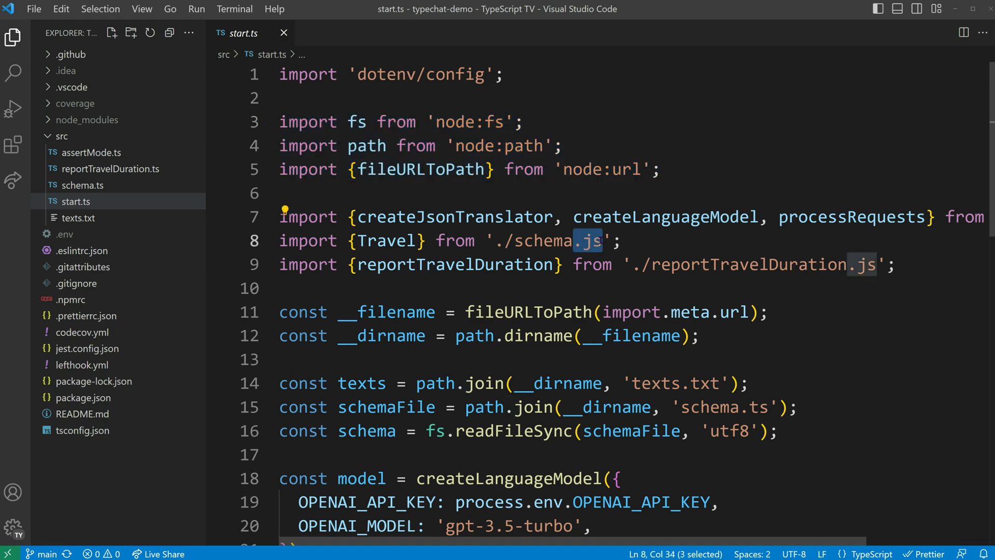
{"action": "mouse_move", "coordinate": [542, 239]}
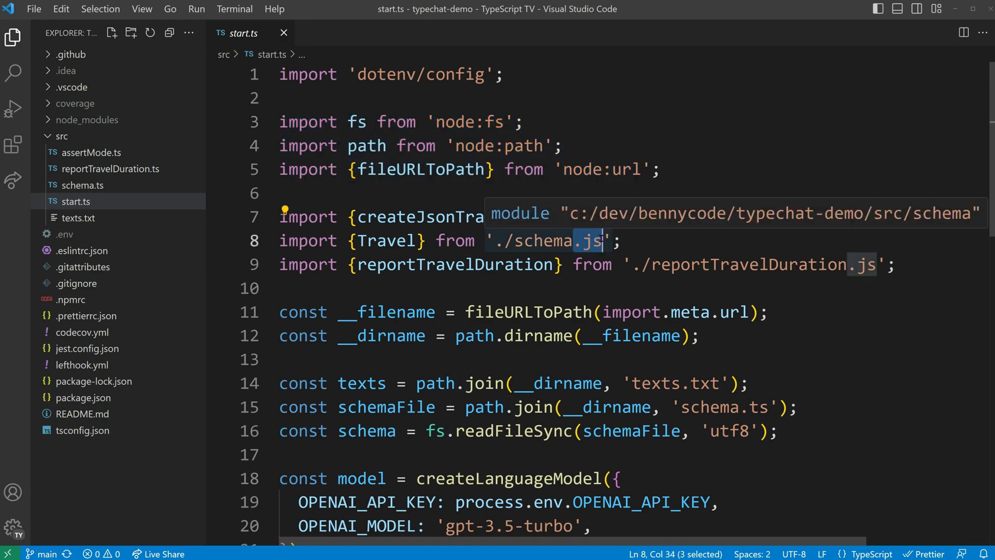